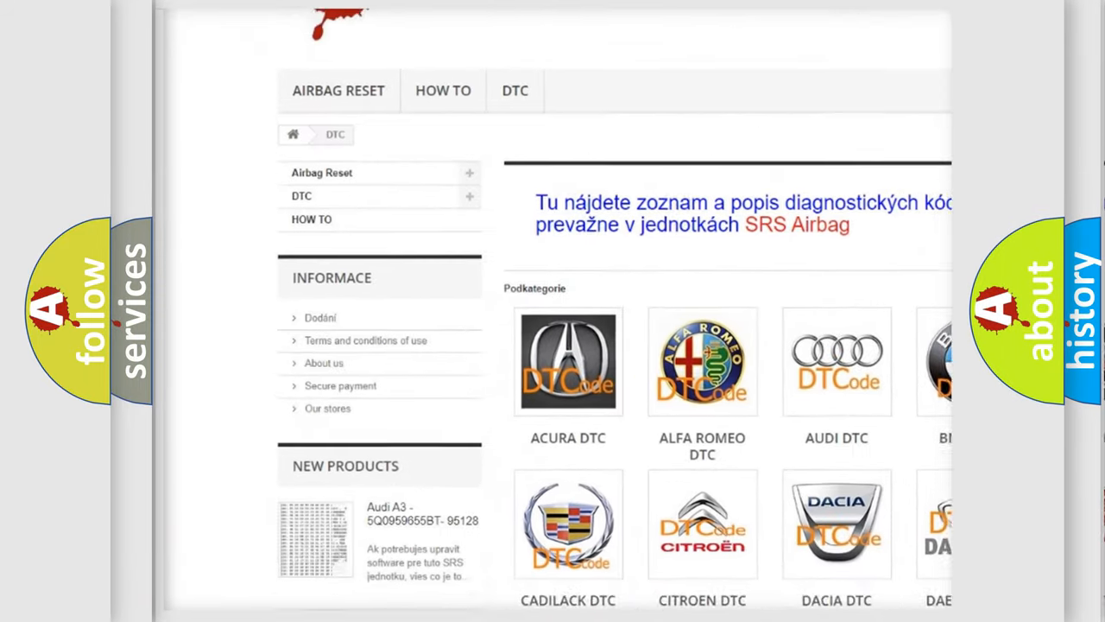
scroll(down, 3)
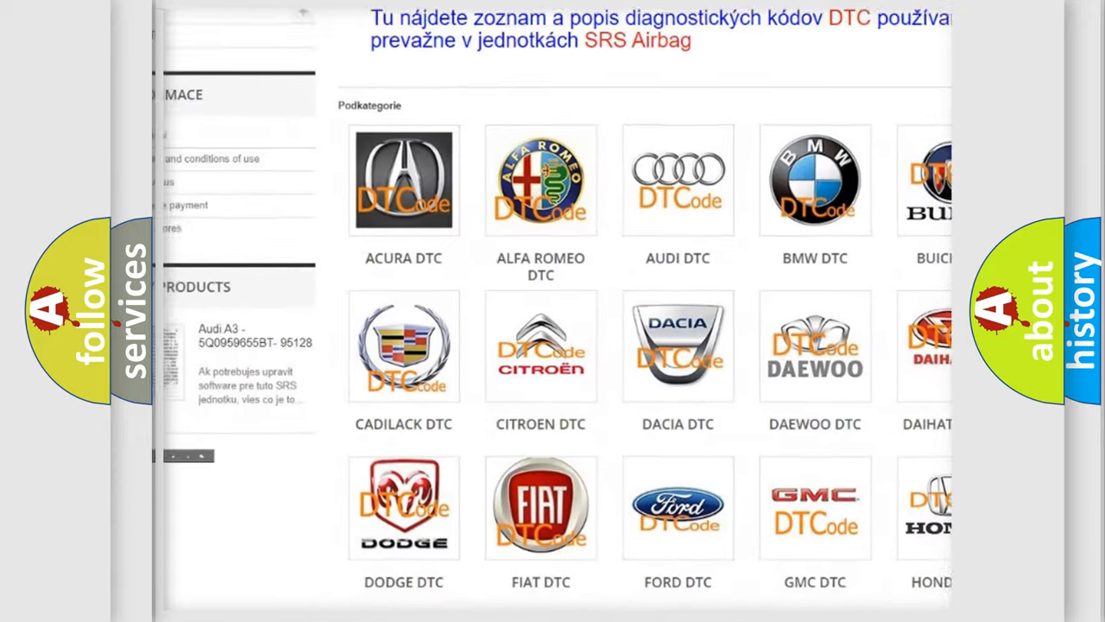